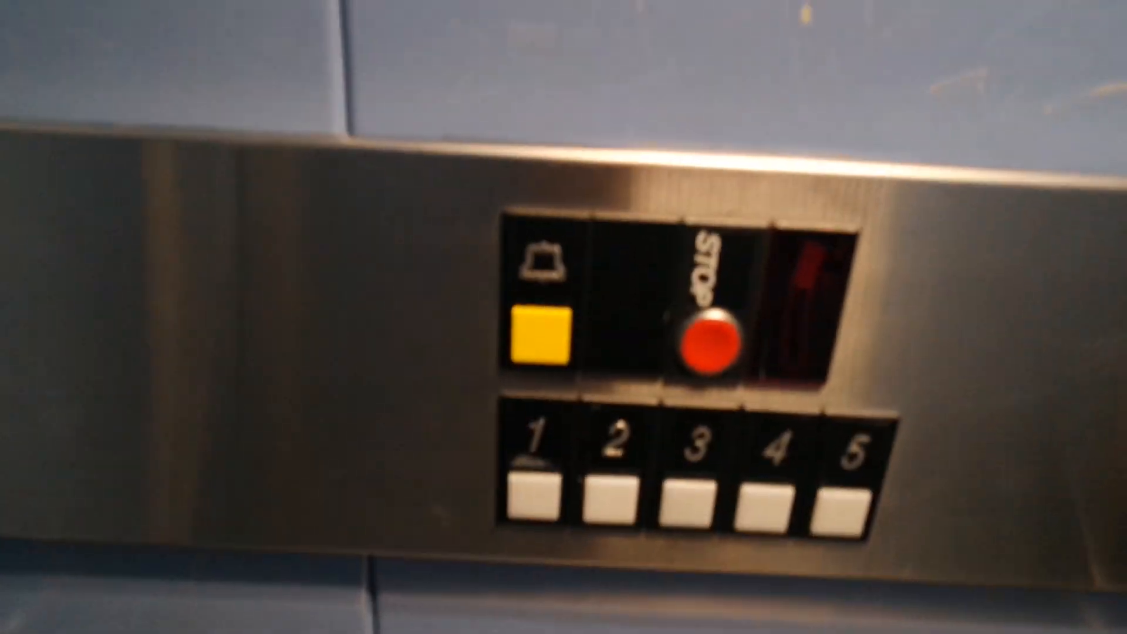
# Step: Select floor 5 on the elevator panel so its call button lights up
pyautogui.click(846, 496)
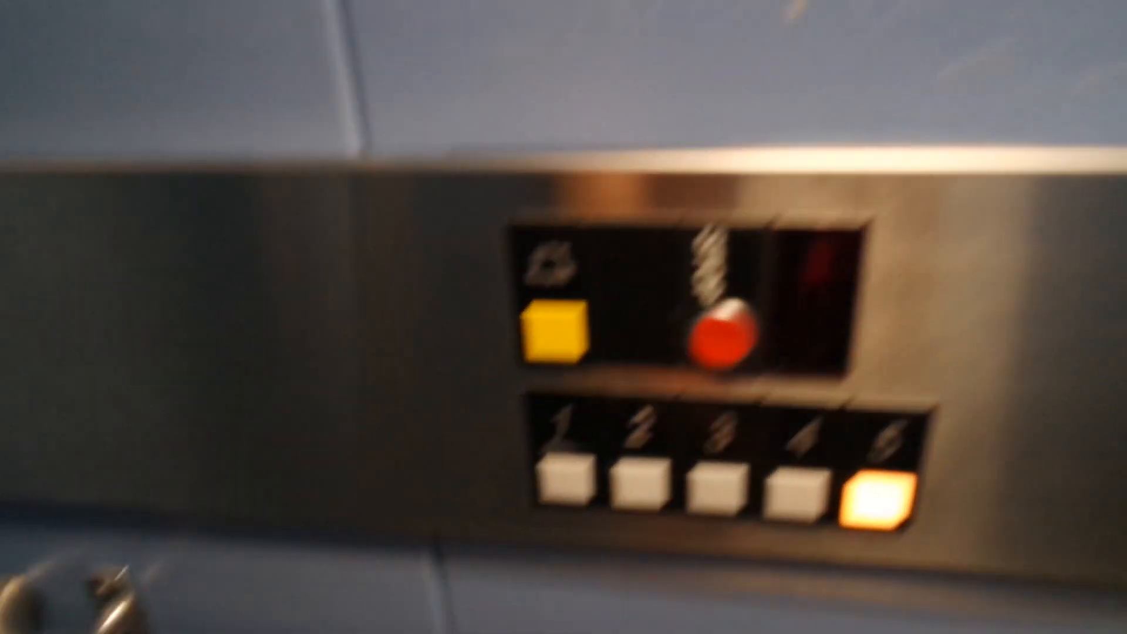